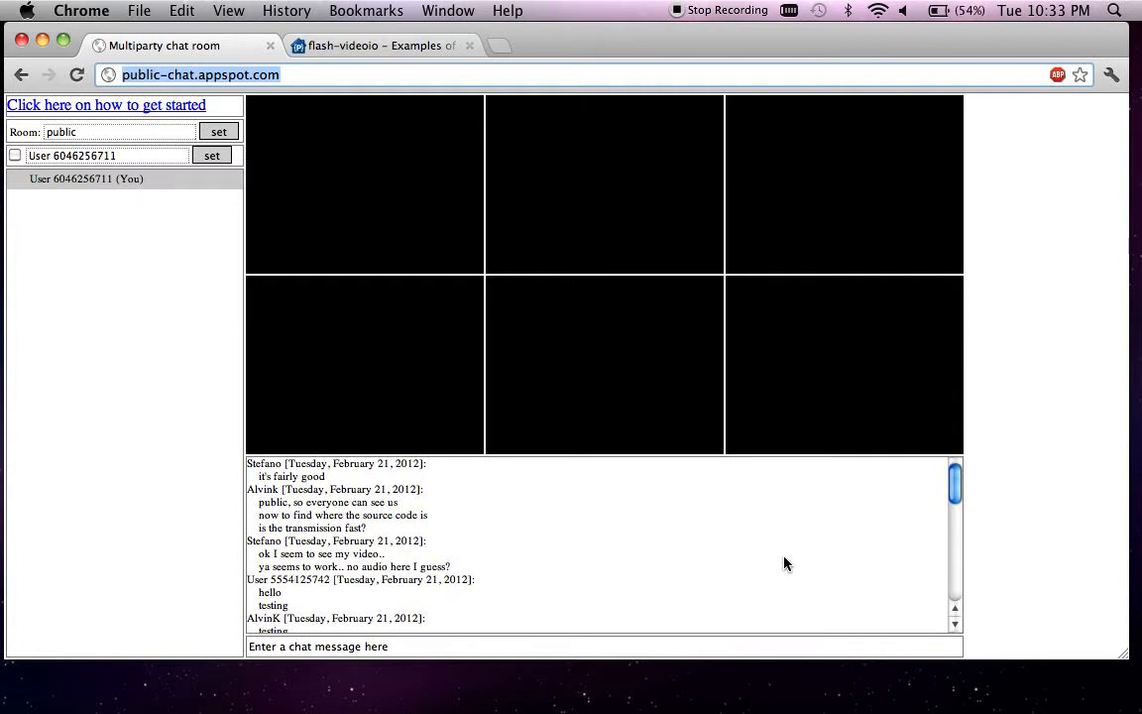
mouse_move(227, 91)
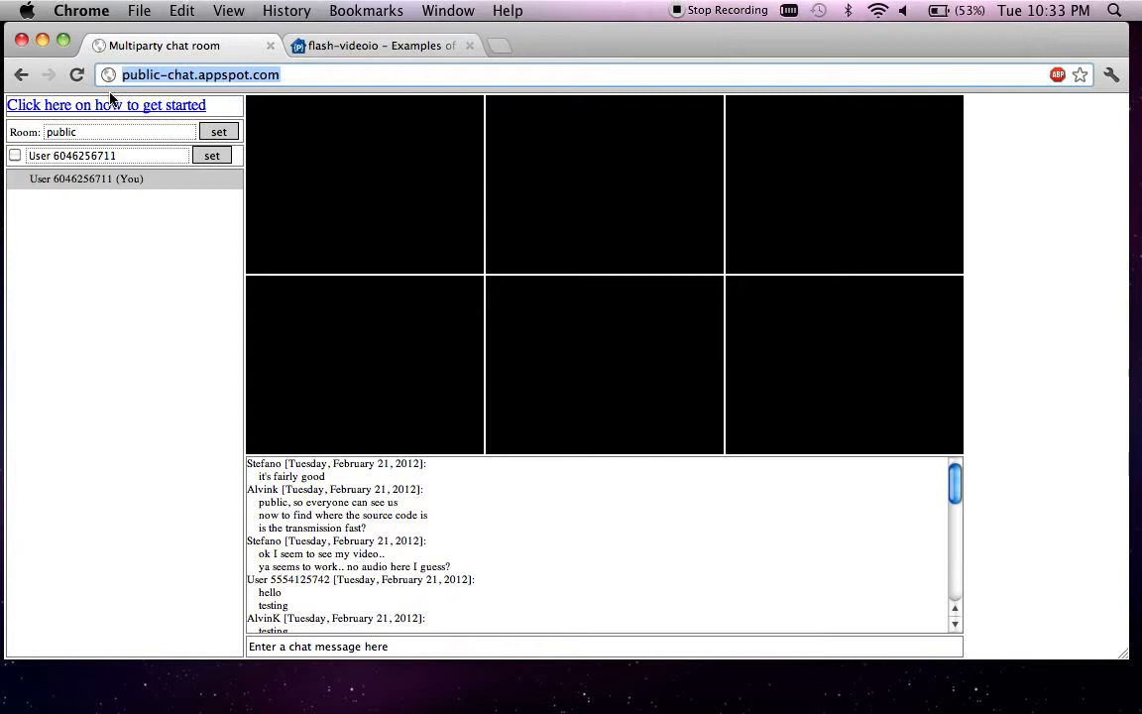
Step: Review the getting-started notes, then set the display name to 'Kundan Singh'
left_click(104, 105)
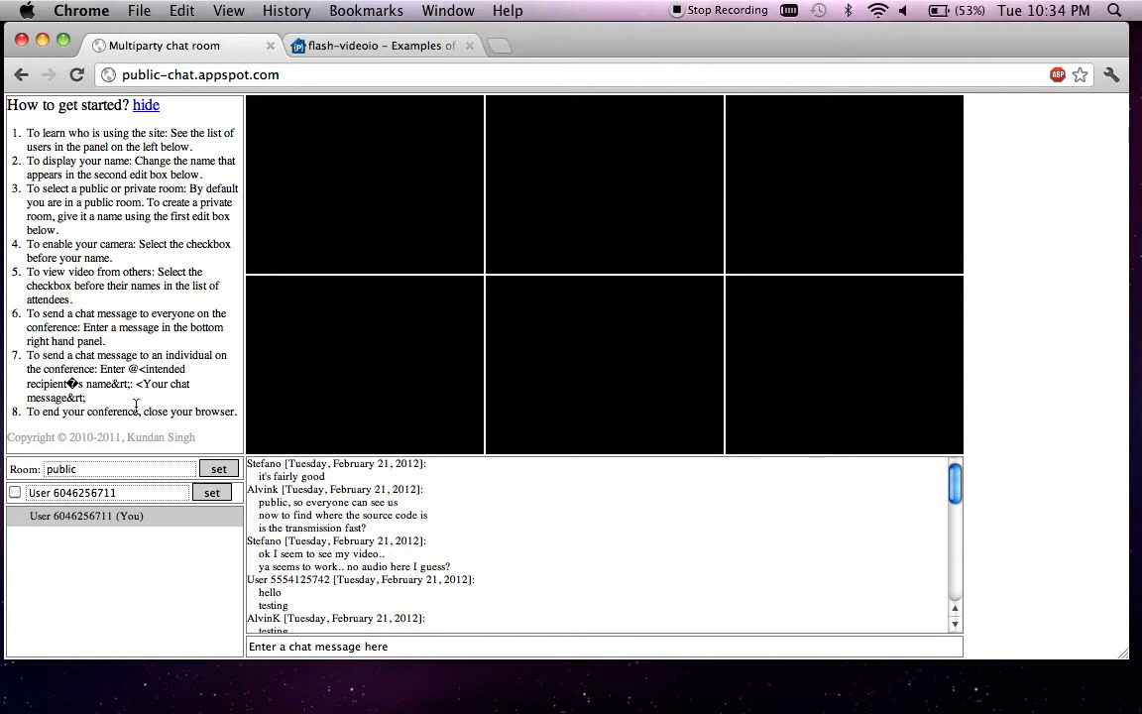
mouse_move(114, 450)
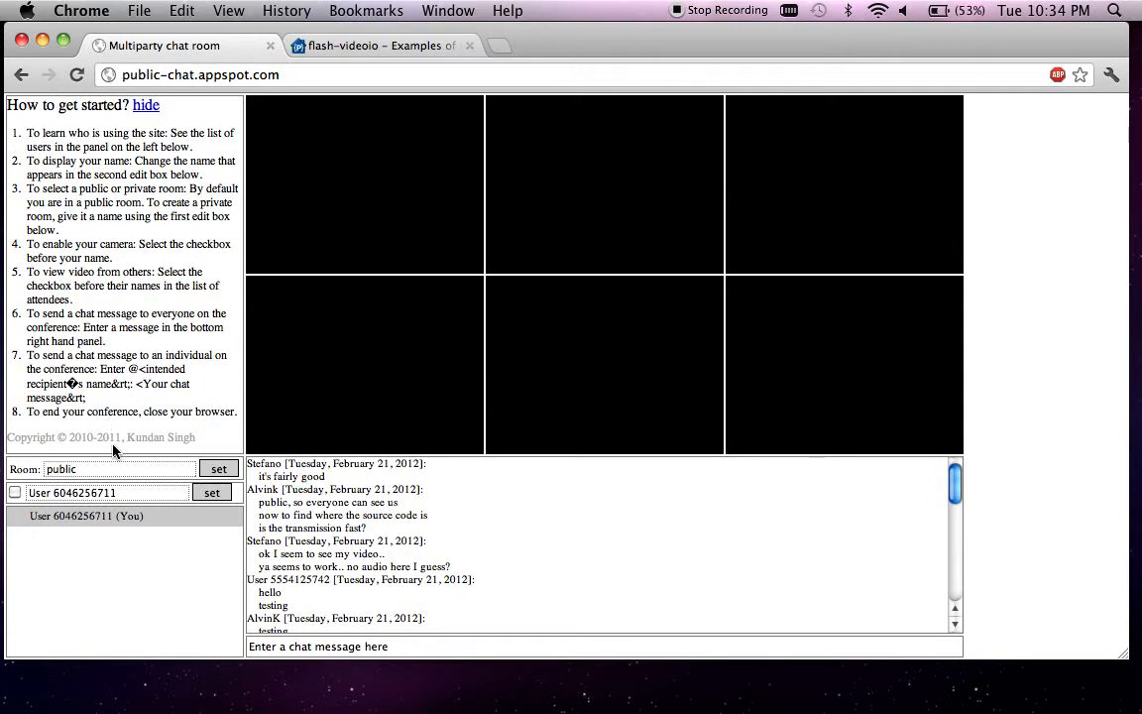
left_click(167, 104)
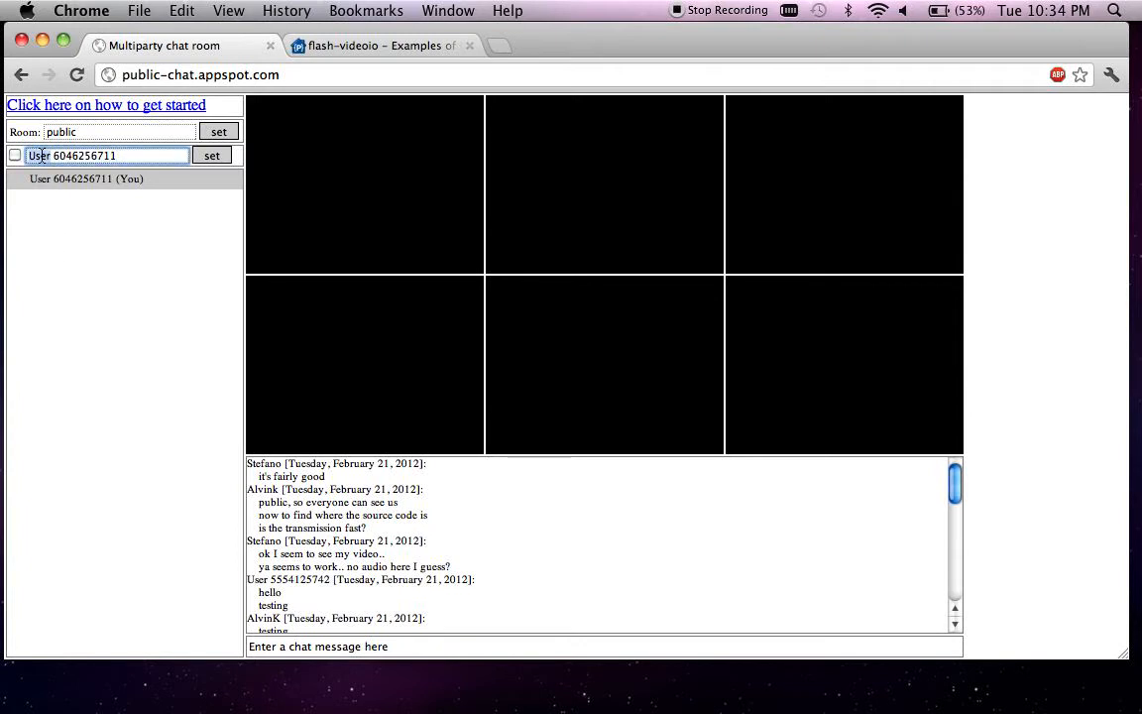
type("K")
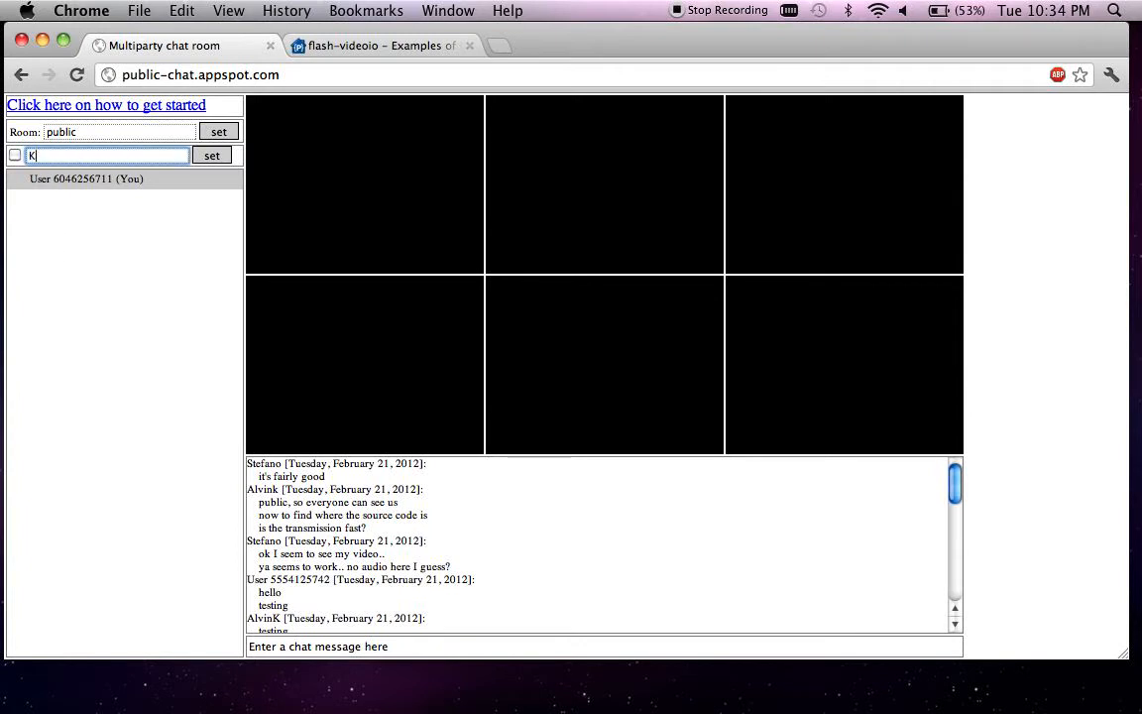
type("Kundan Singh")
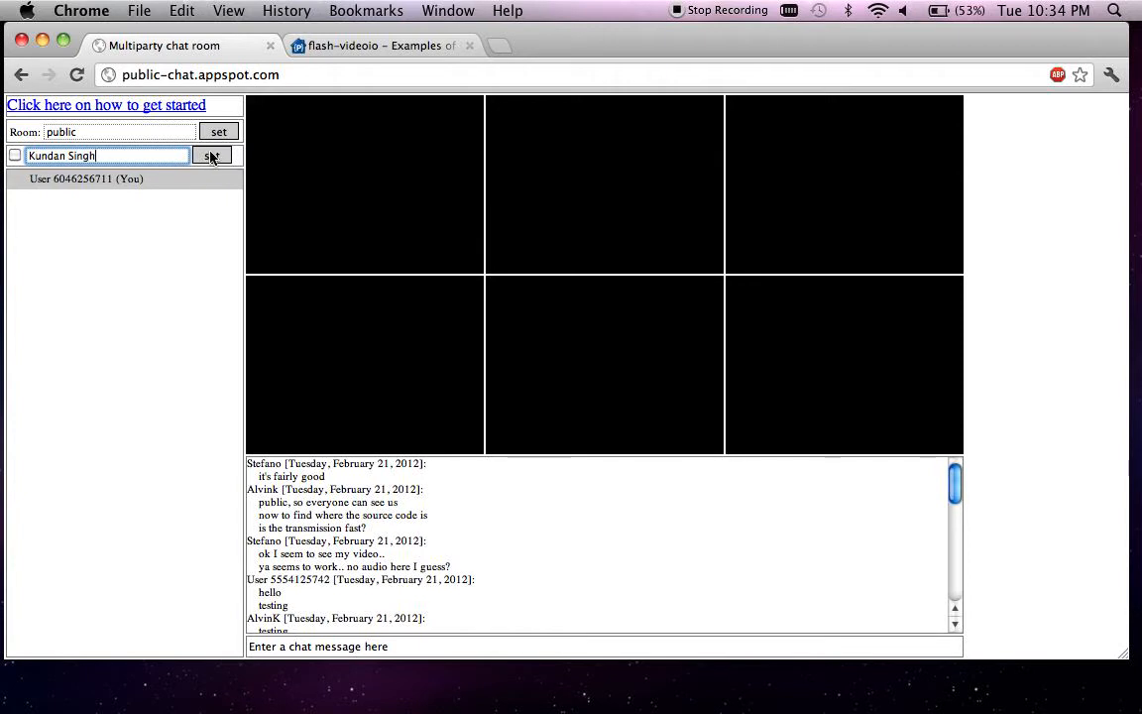
left_click(211, 156)
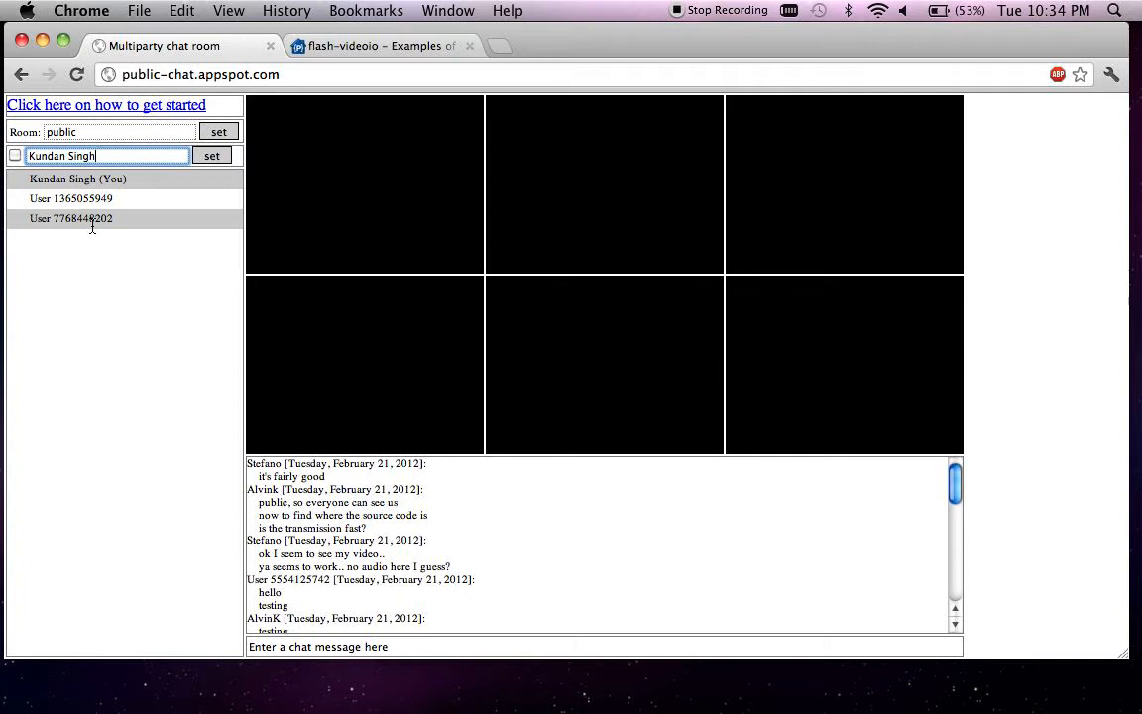
mouse_move(91, 215)
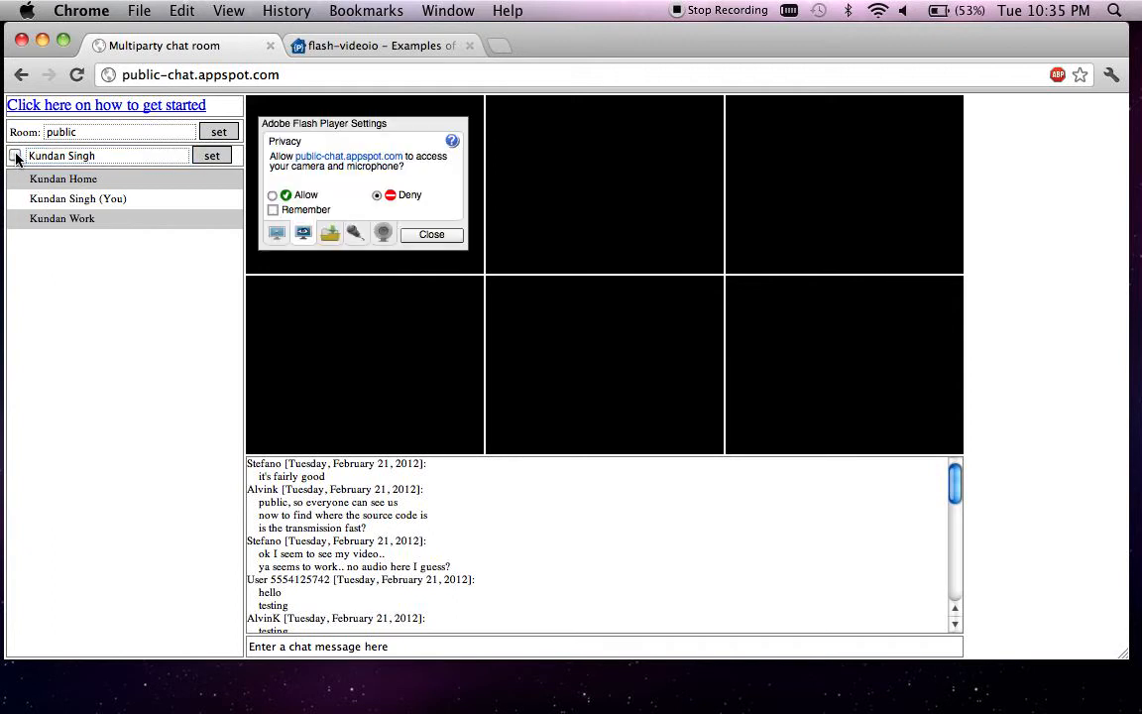
Step: Turn on your camera, allowing and remembering Flash camera access, so your video fills the first cell
left_click(14, 156)
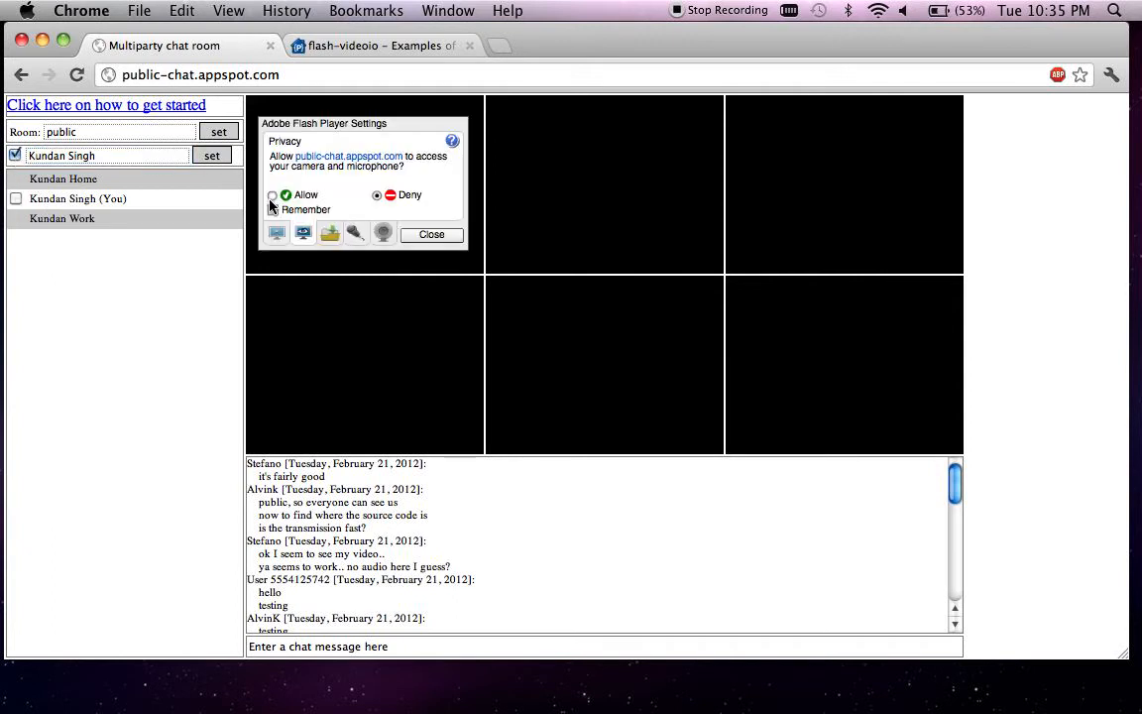
left_click(273, 194)
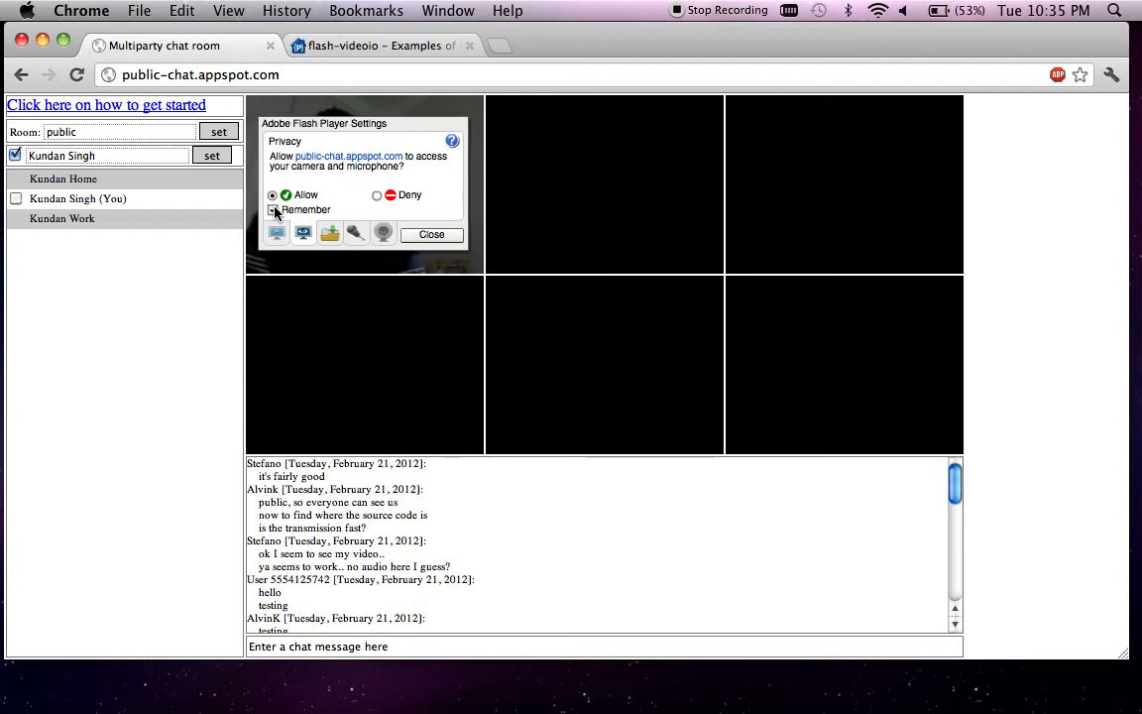
left_click(274, 209)
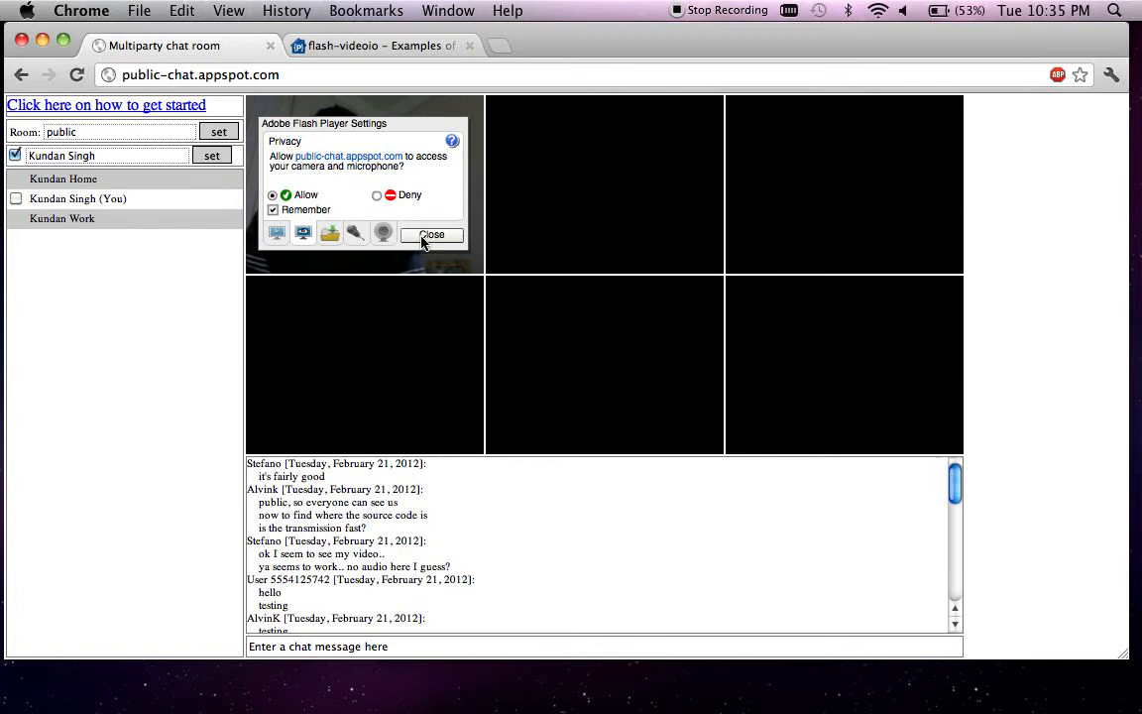
left_click(431, 235)
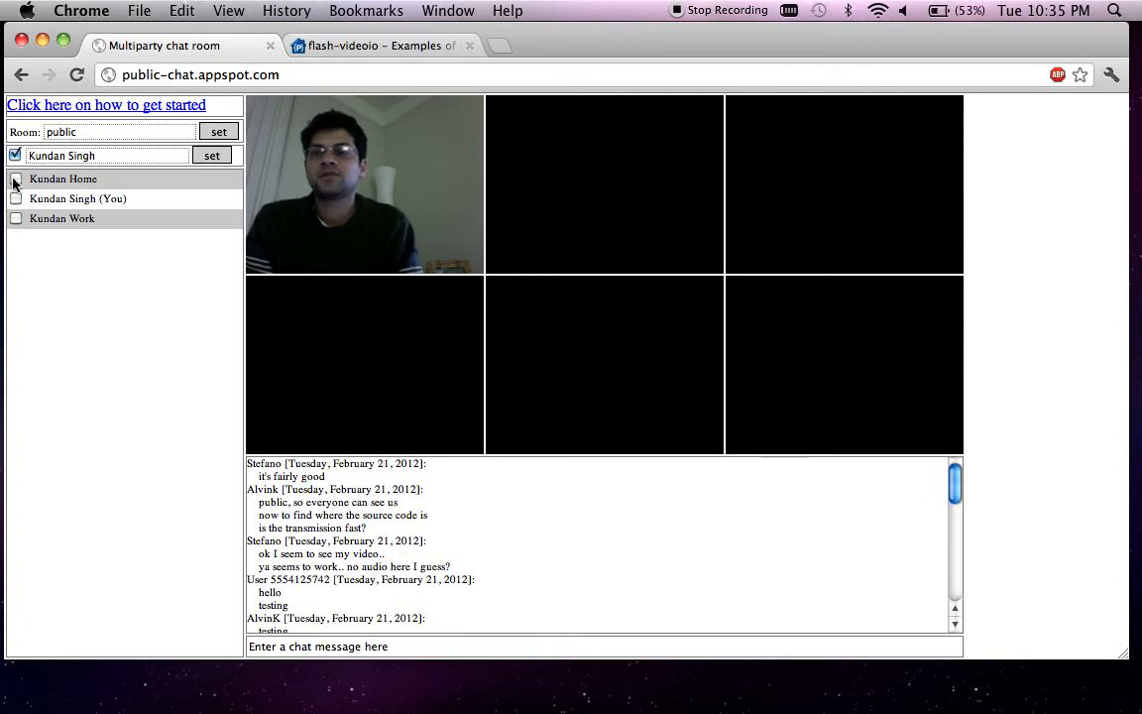
Step: Play both other attendees' videos so three webcam feeds fill the top row
left_click(16, 181)
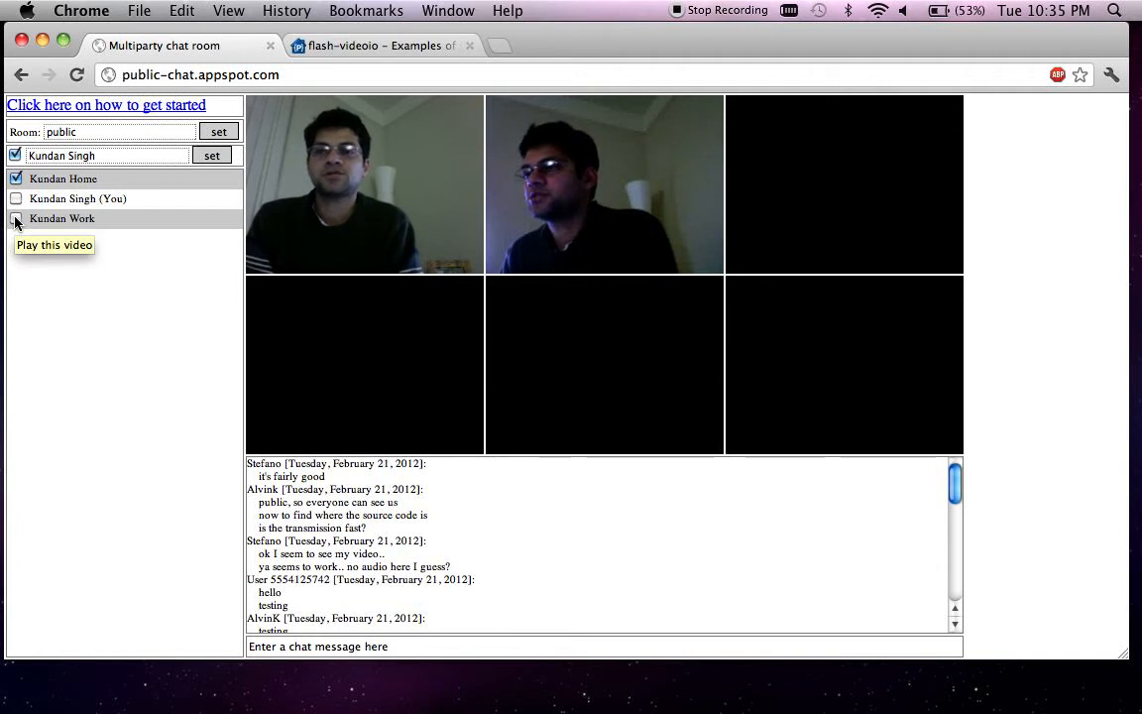
left_click(16, 219)
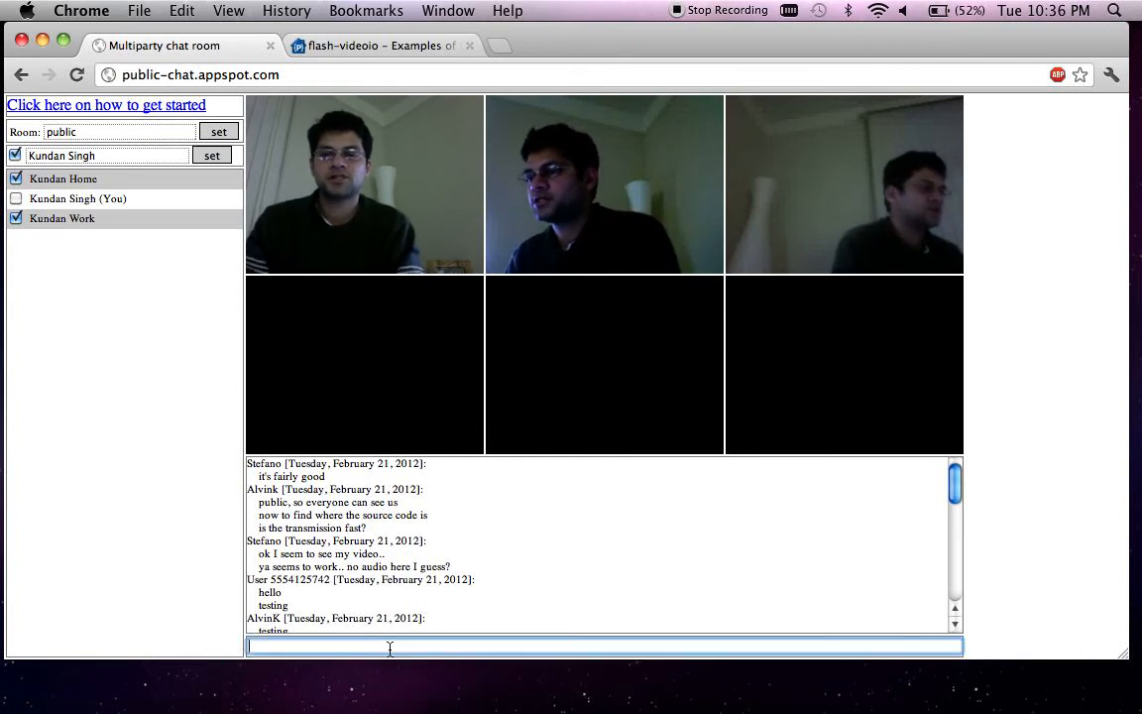
Step: Send 'This is a text chat message' to everyone in the room
type("T")
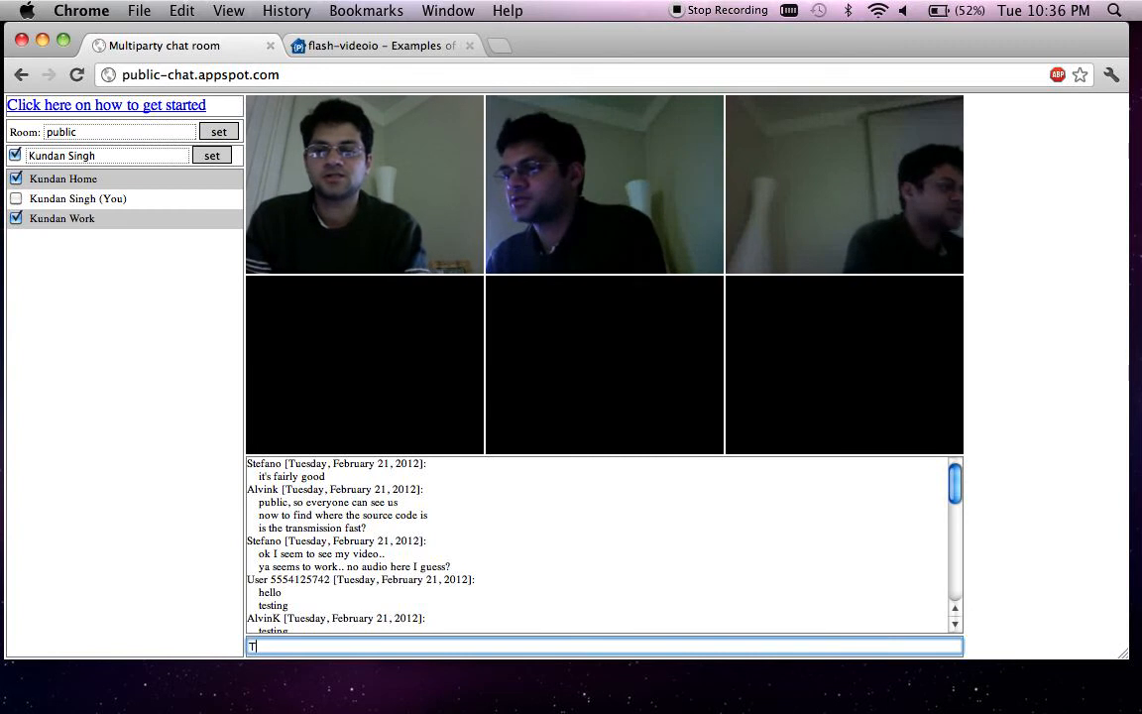
type("his is a text cha")
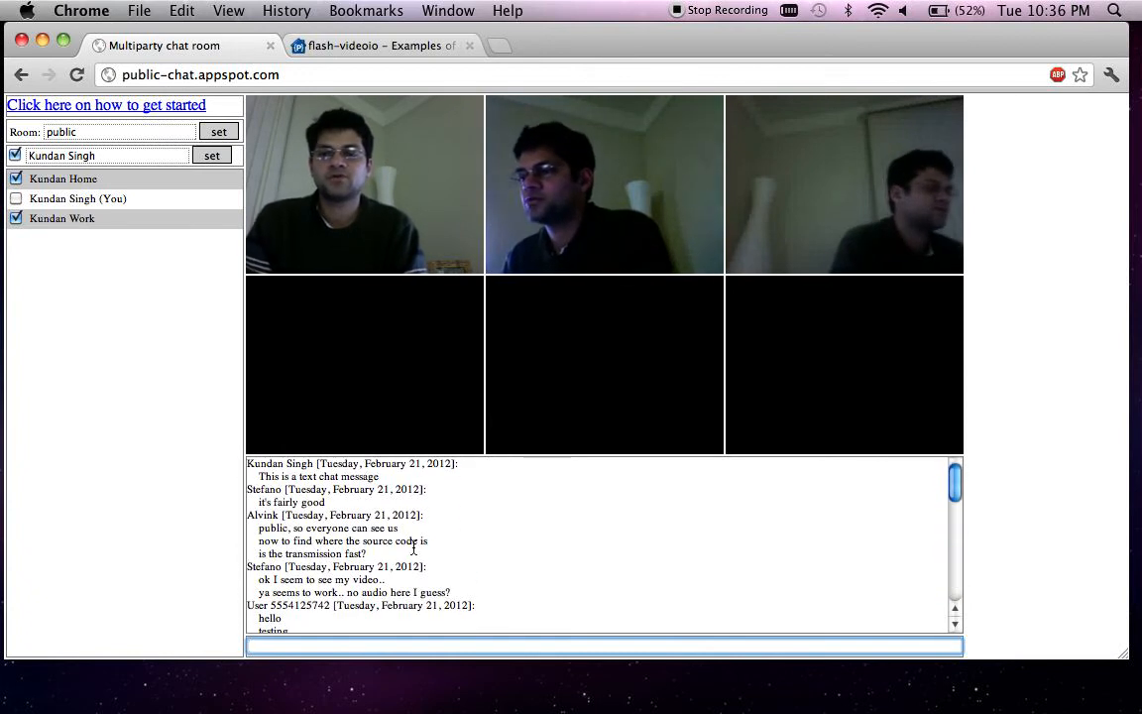
mouse_move(142, 397)
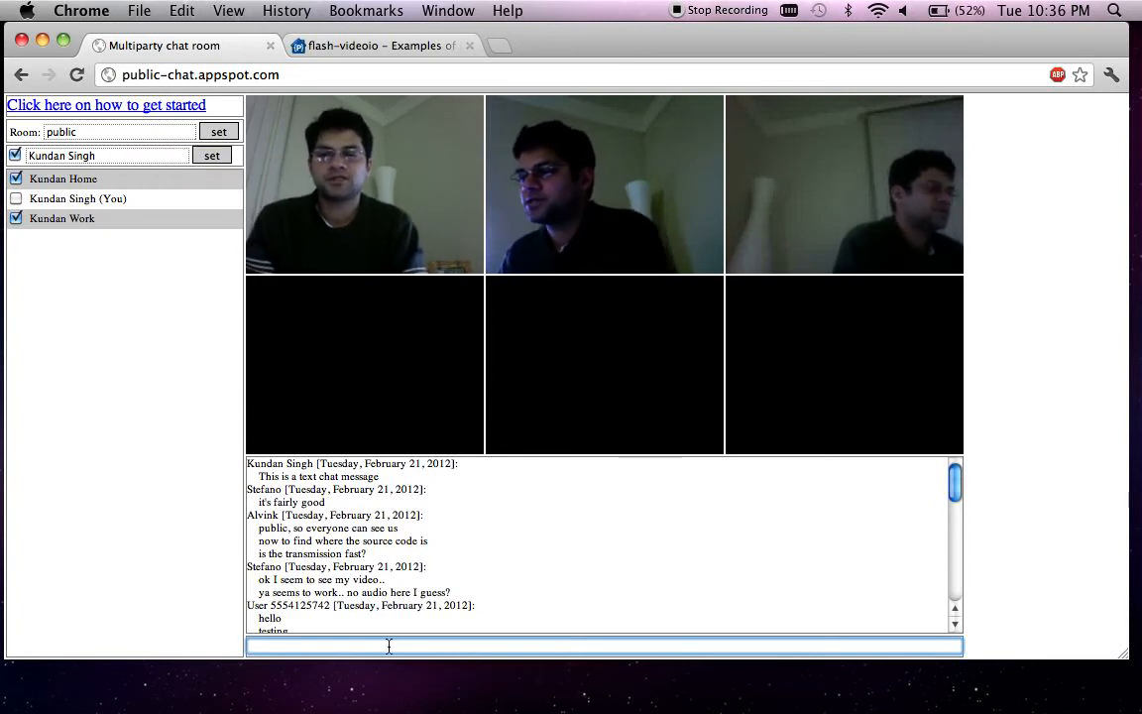
type("@")
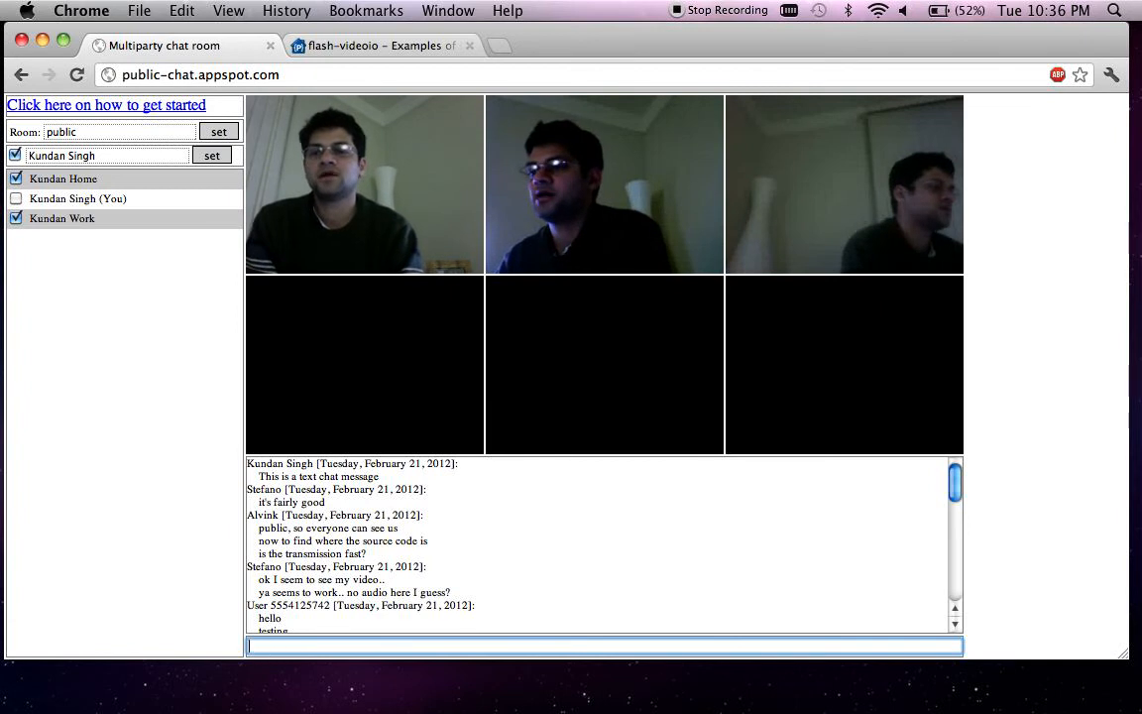
mouse_move(337, 414)
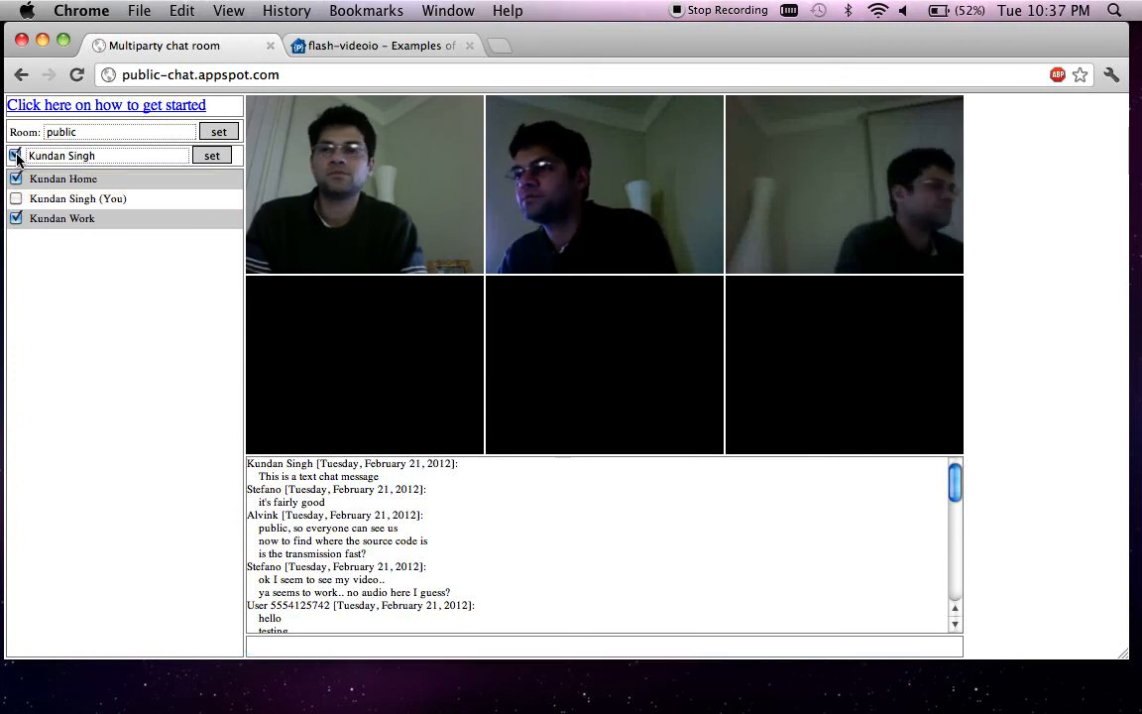
Step: Stop your camera, join the private room 'ku', and publish your webcam there
left_click(16, 156)
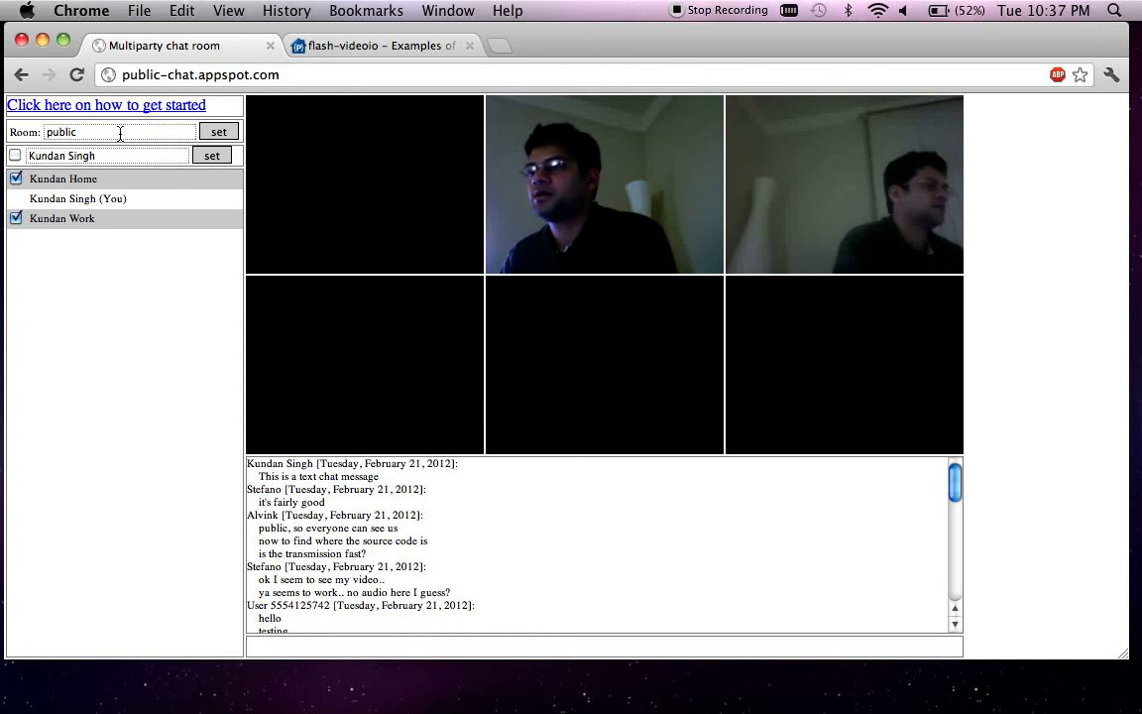
type("kundan")
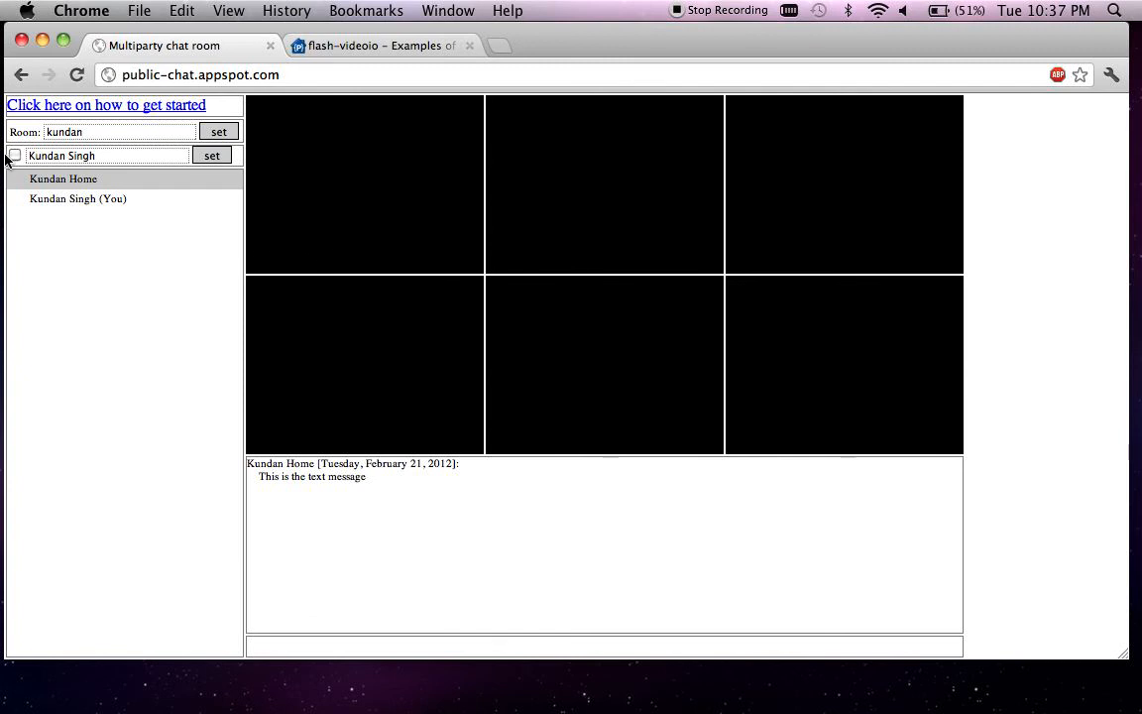
left_click(14, 156)
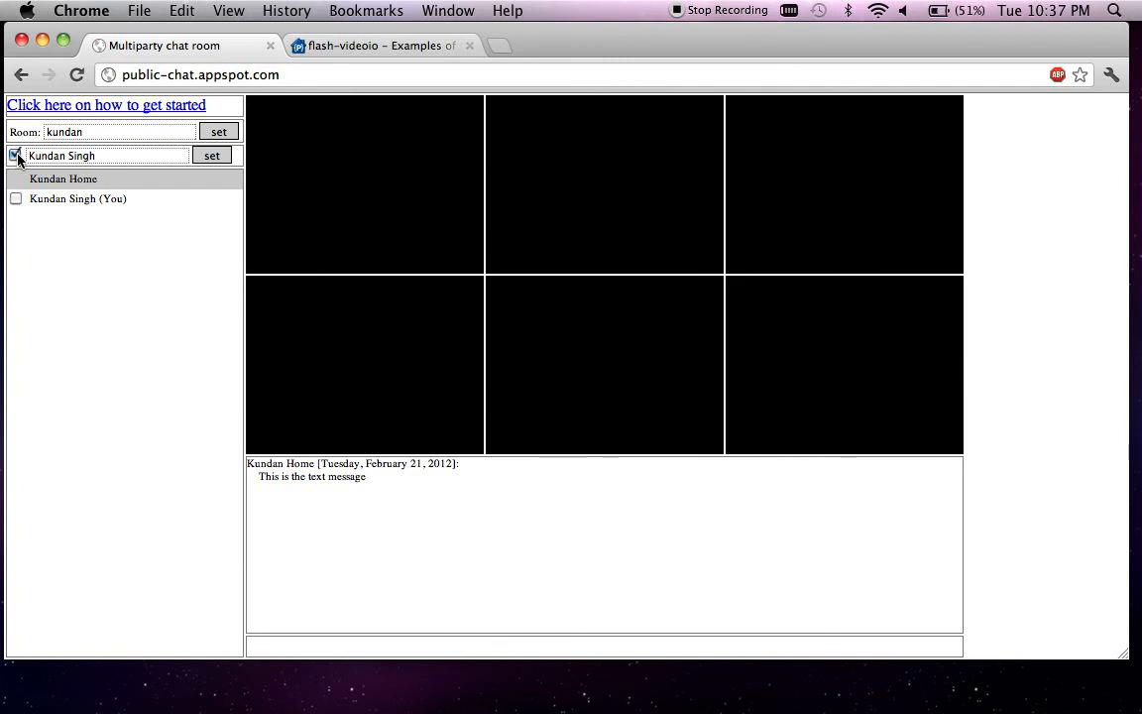
left_click(14, 155)
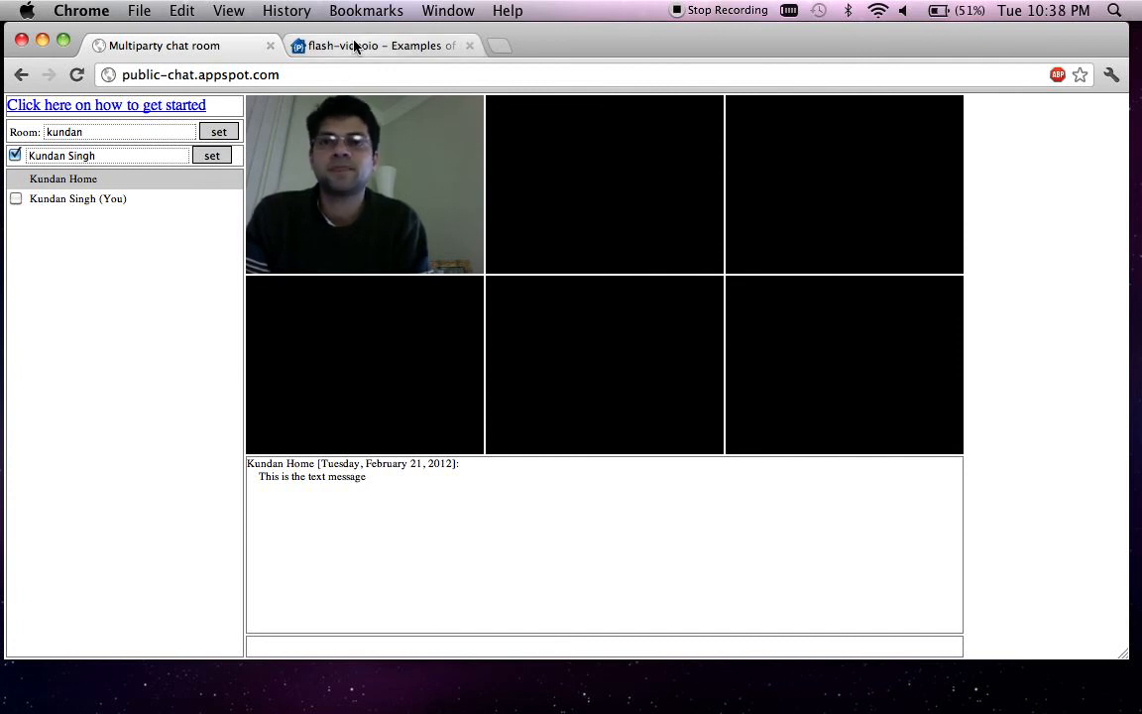
Step: Scroll through the flash-videoio project page's announcements, tutorials and example applications
left_click(377, 46)
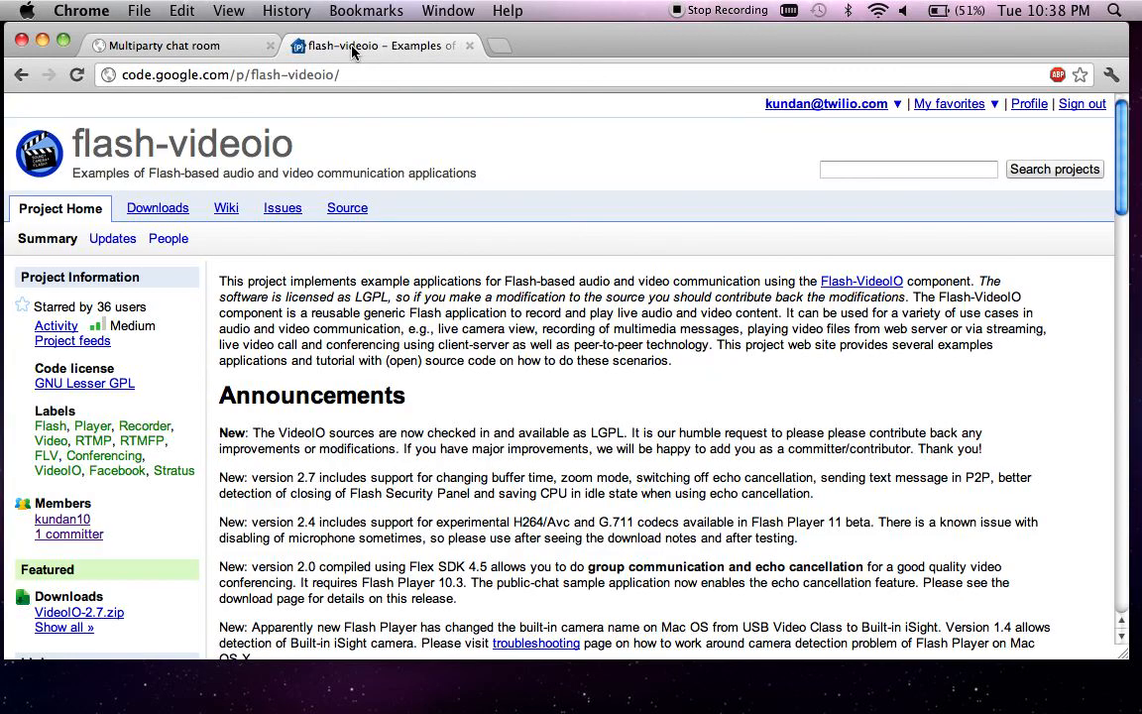
scroll("down", 3)
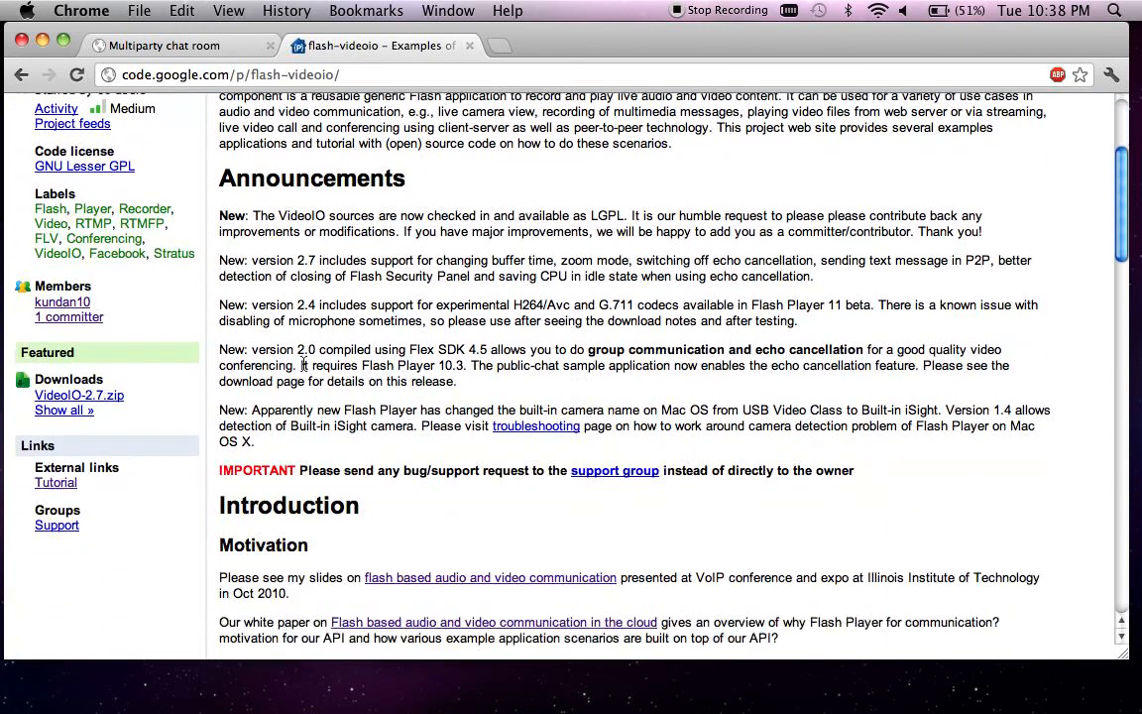
scroll("down", 3)
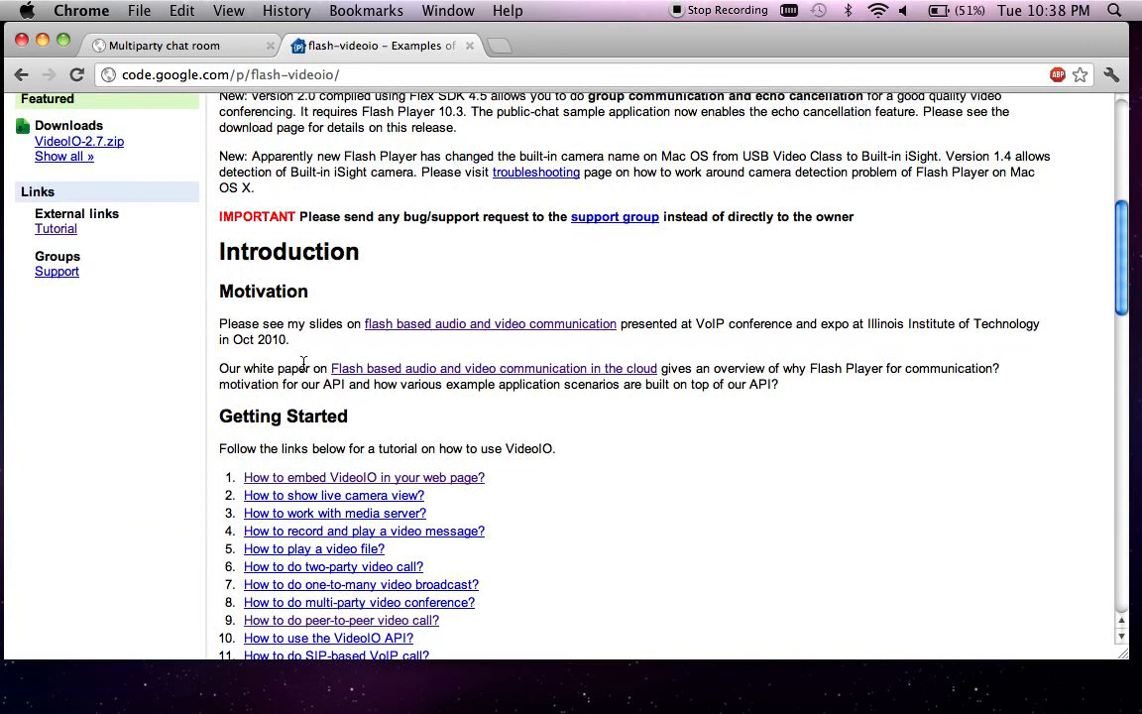
scroll("down", 3)
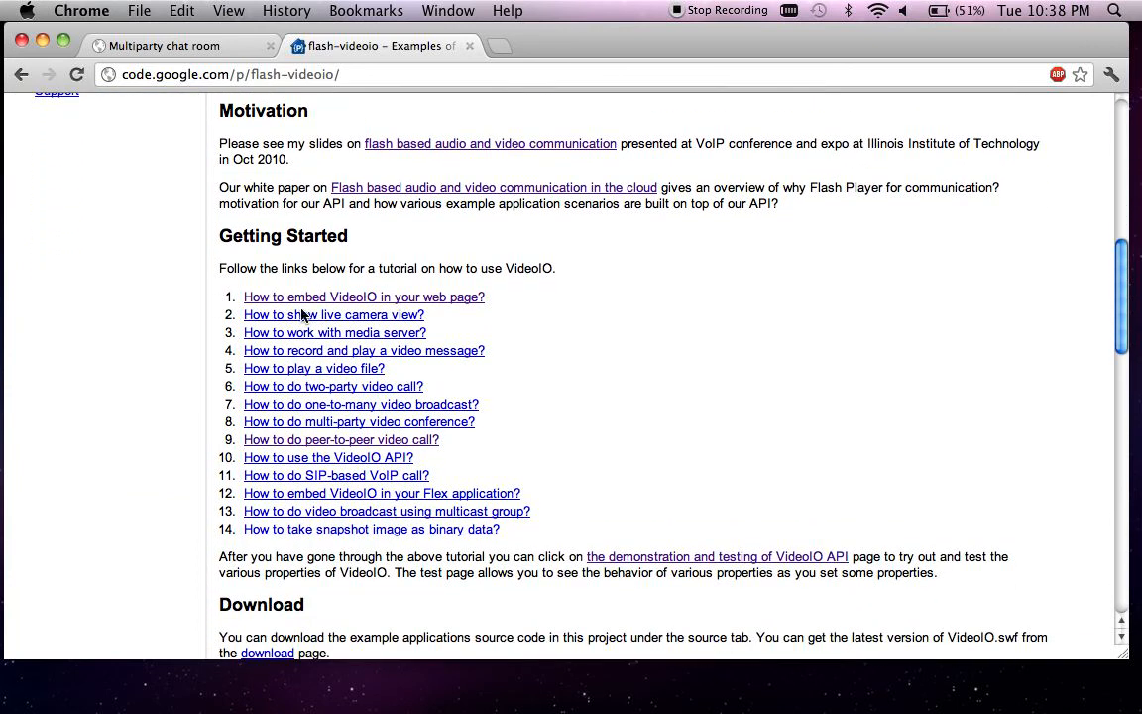
mouse_move(348, 538)
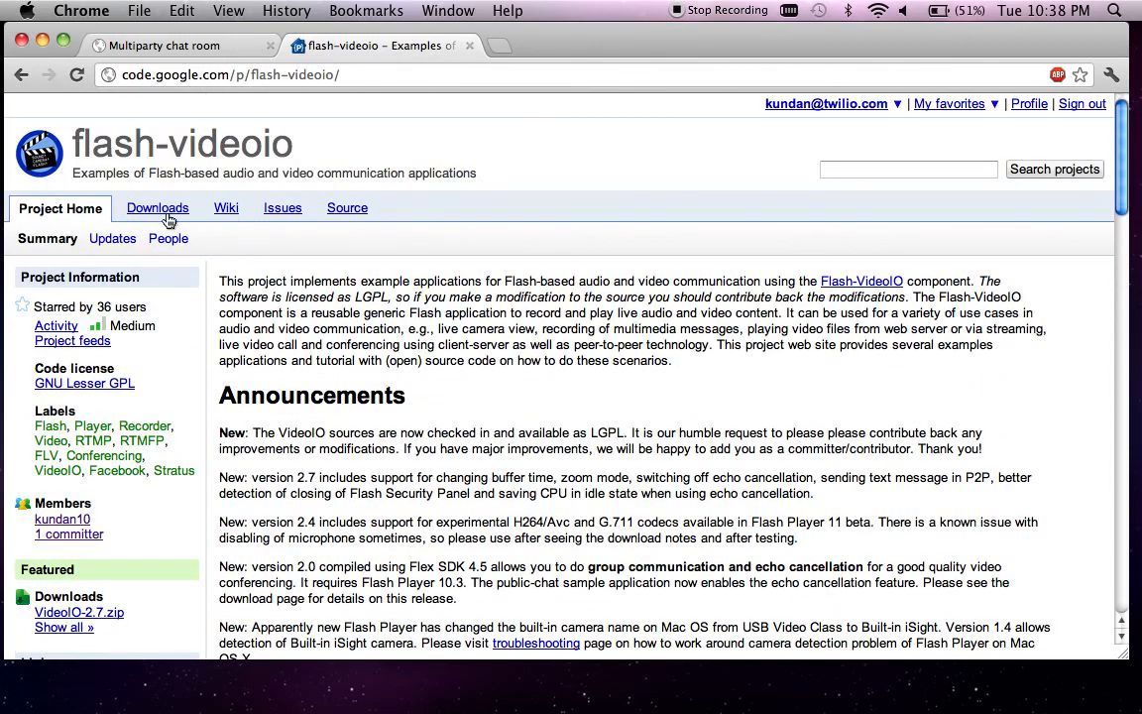
scroll("down", 3)
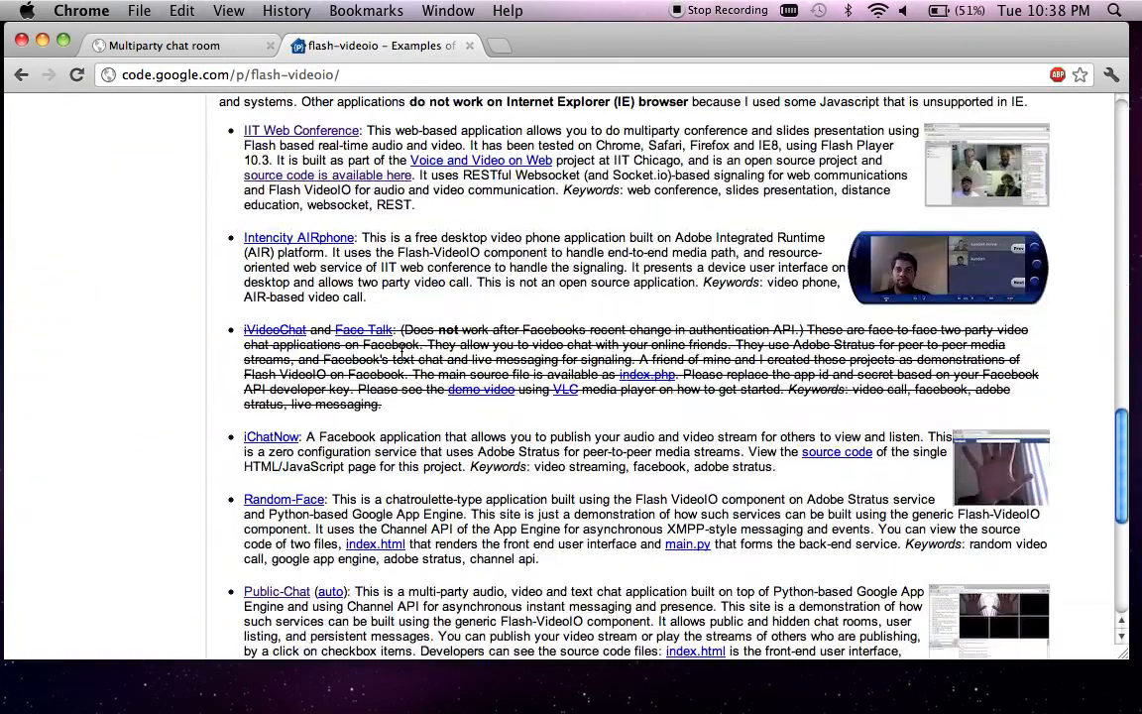
scroll("down", 3)
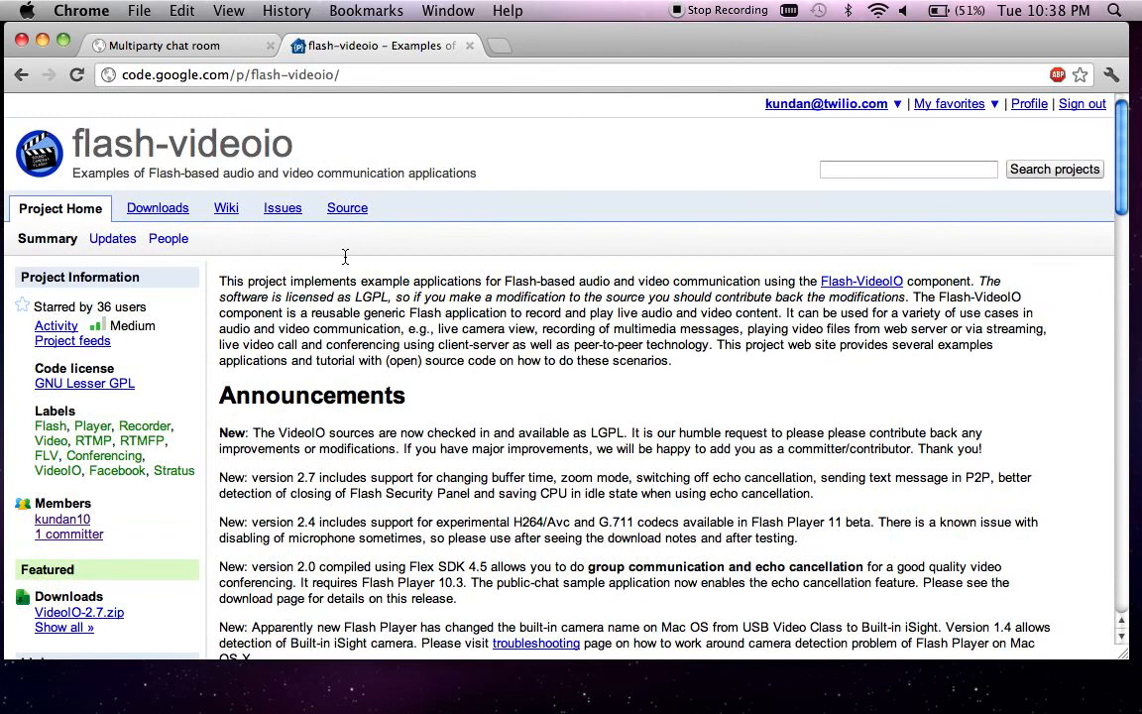
scroll("down", 3)
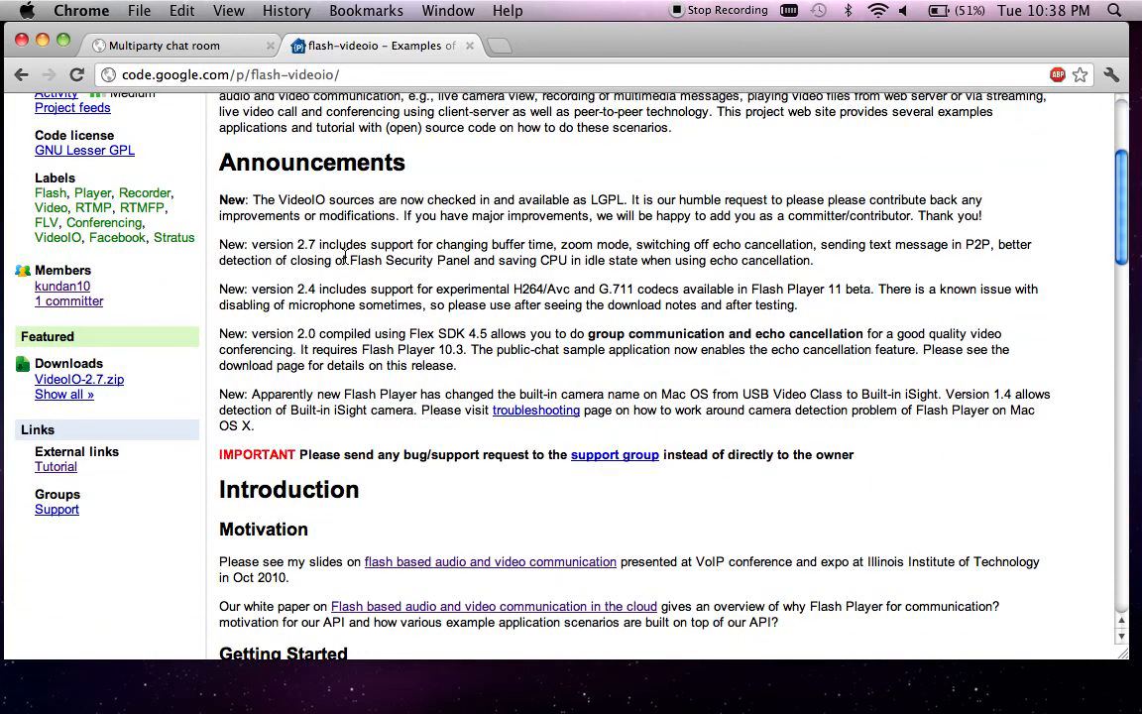